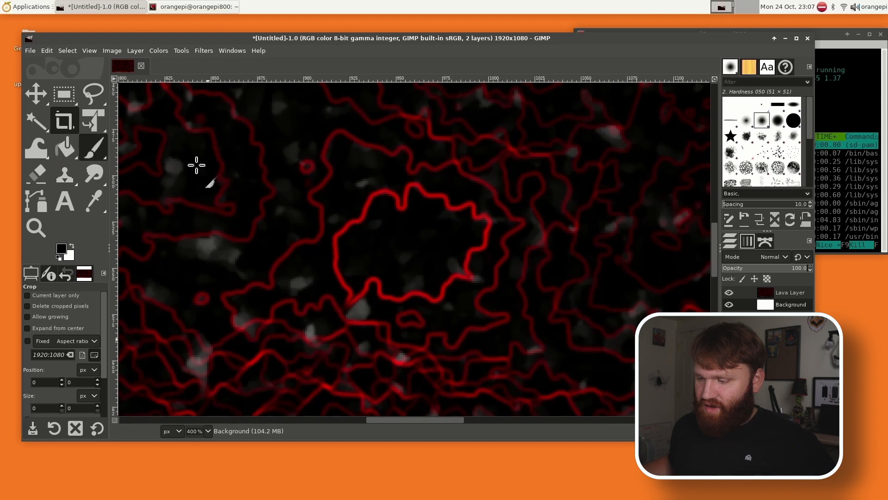
Step: Open the Create a New Layer dialog over the red lava-pattern image
click(134, 51)
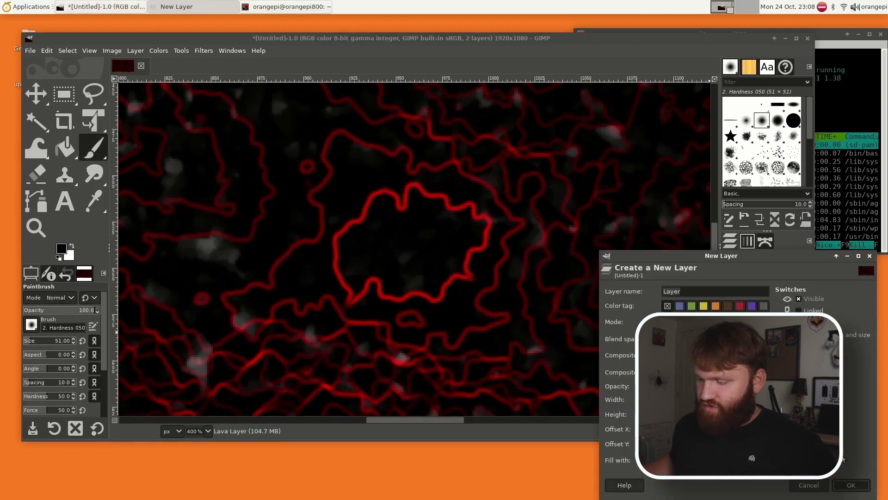
Step: Confirm the new empty layer, then paint black strokes over most of the lava lines
click(850, 485)
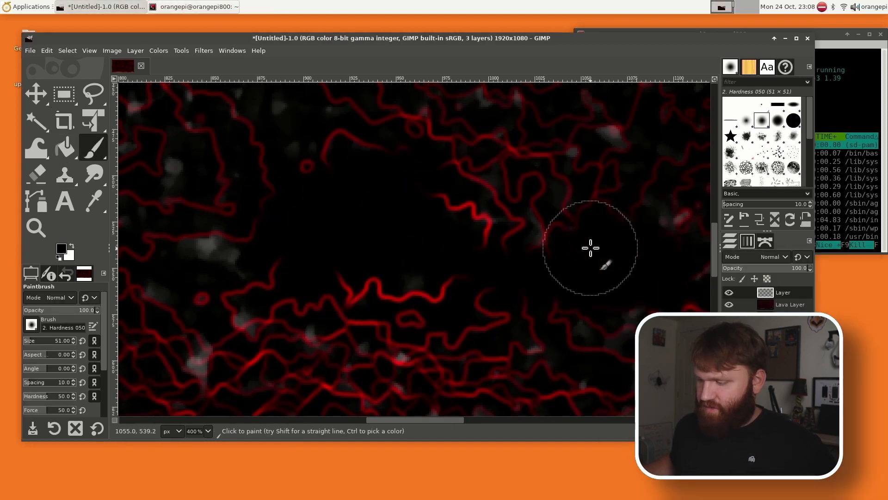
mouse_move(361, 327)
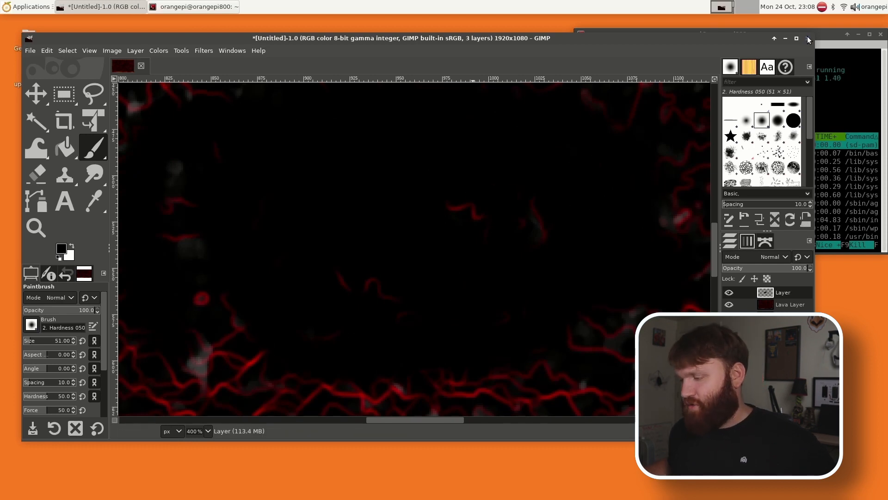
mouse_move(528, 297)
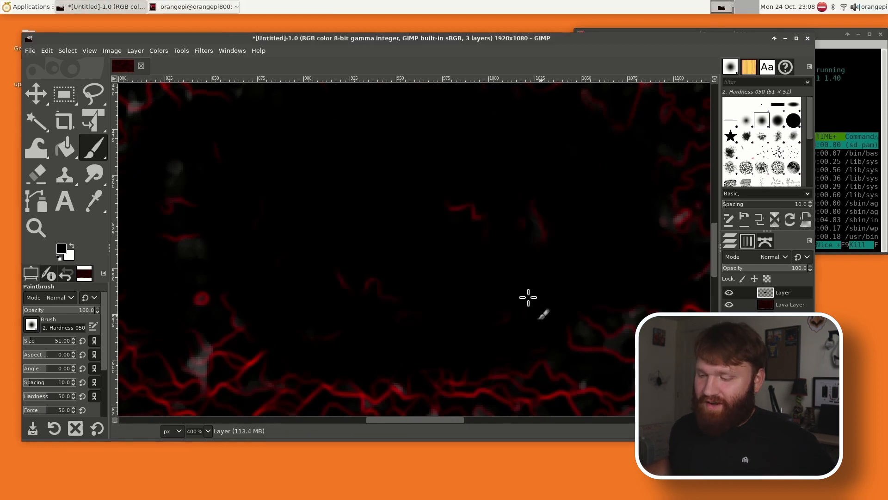
Step: Close GIMP to return to the desktop
click(786, 37)
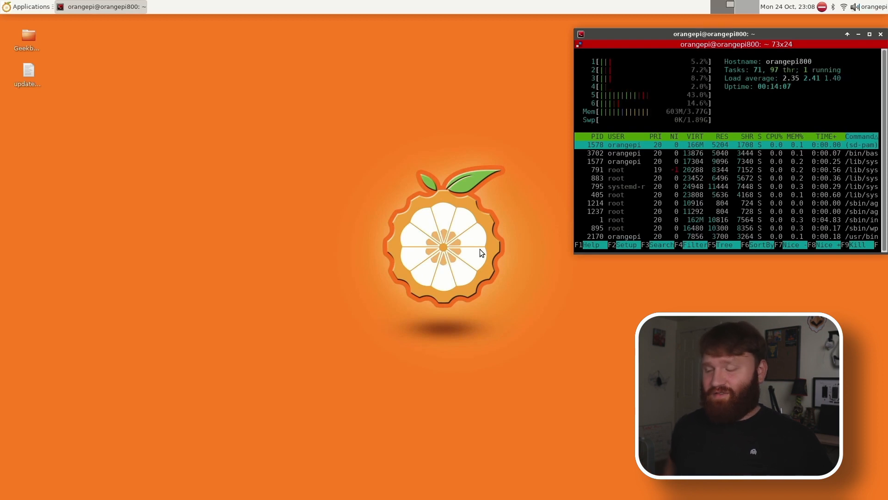